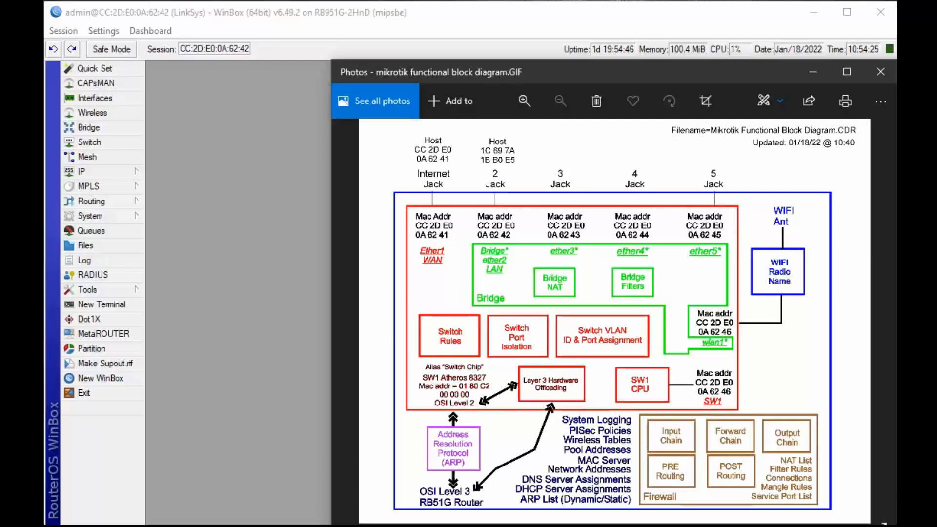
{"action": "mouse_move", "coordinate": [81, 92]}
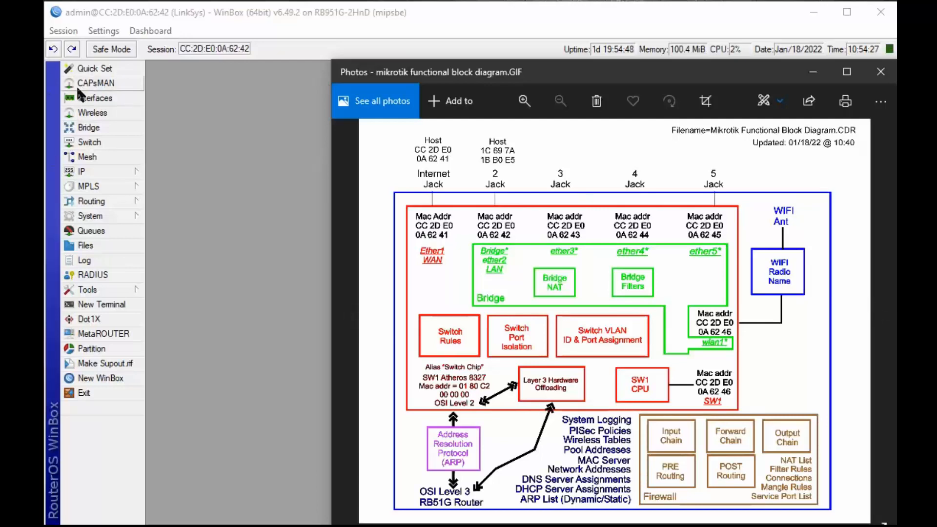
{"action": "left_click", "coordinate": [94, 98]}
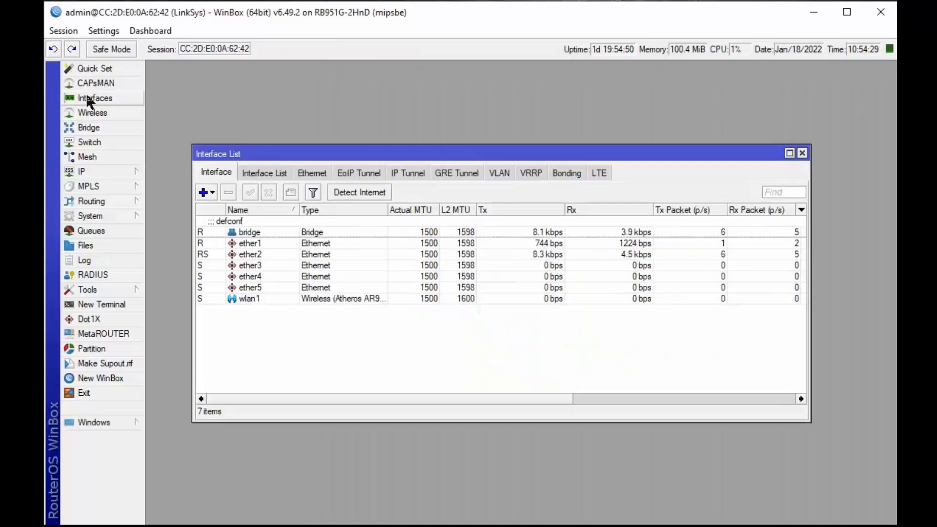
{"action": "mouse_move", "coordinate": [133, 168]}
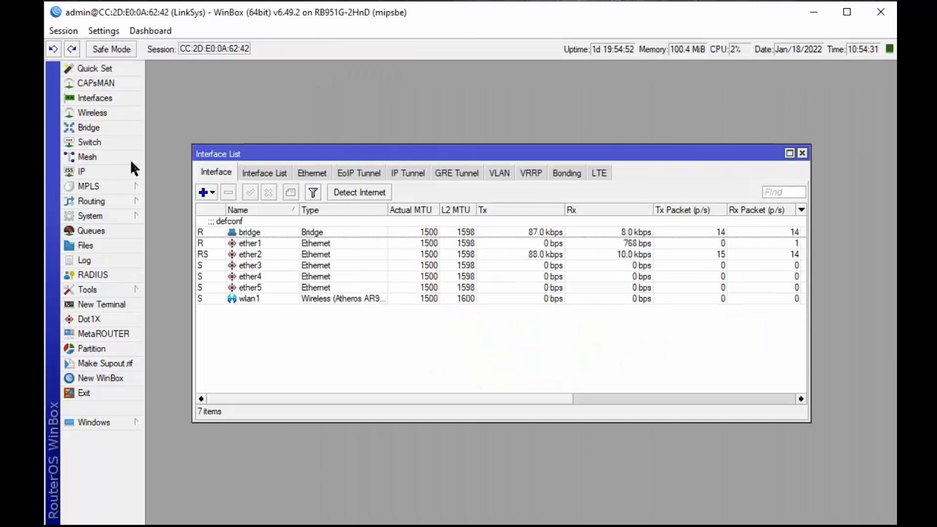
{"action": "left_click", "coordinate": [92, 113]}
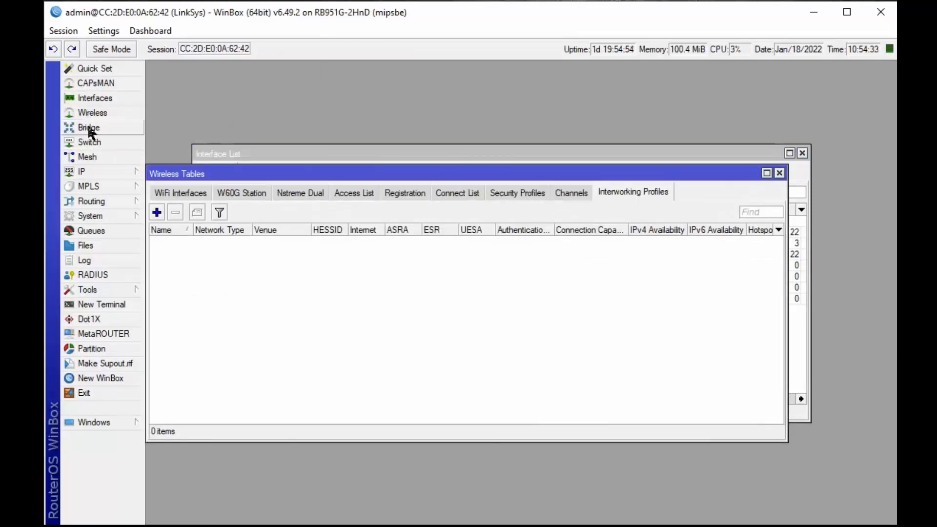
{"action": "left_click", "coordinate": [89, 142]}
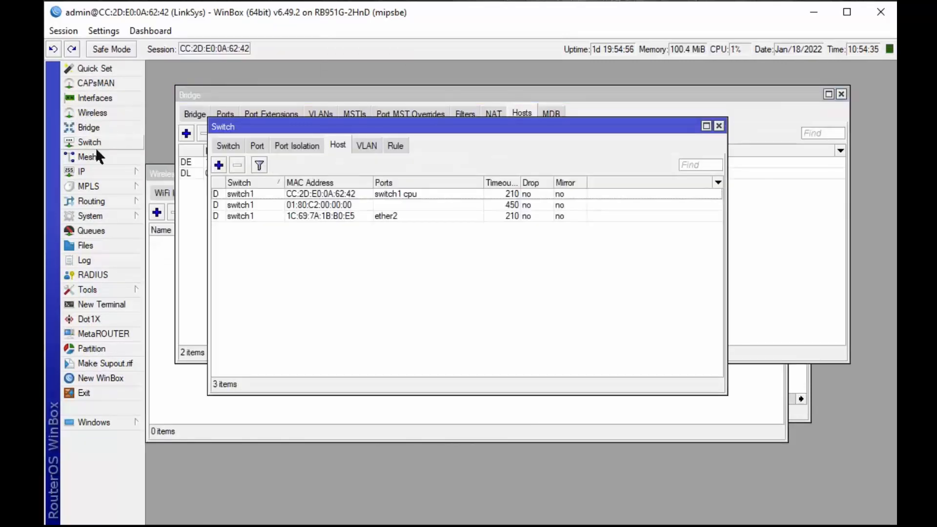
{"action": "left_click", "coordinate": [81, 172]}
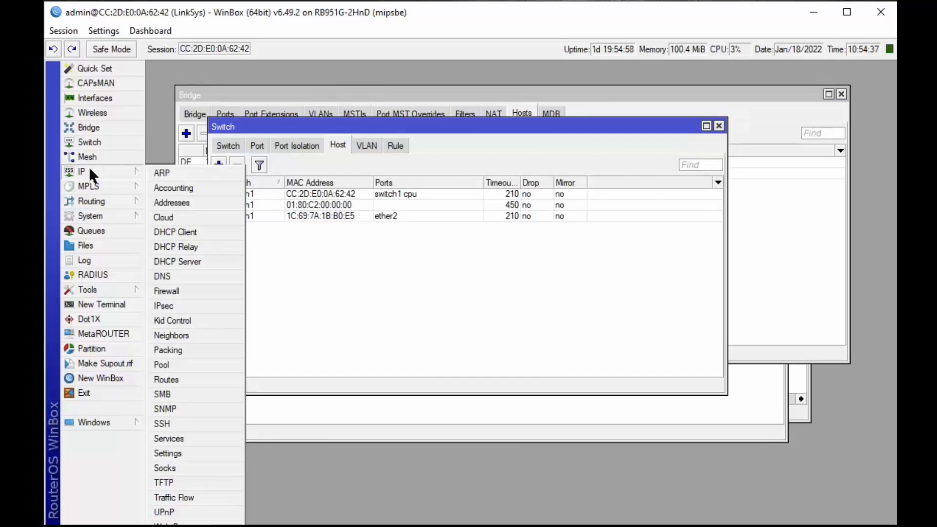
{"action": "mouse_move", "coordinate": [725, 144]}
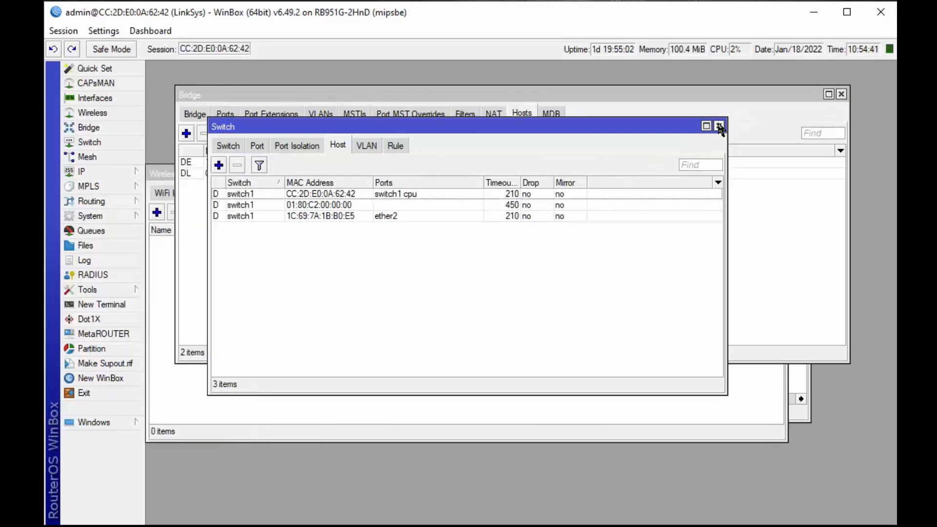
{"action": "left_click", "coordinate": [721, 126]}
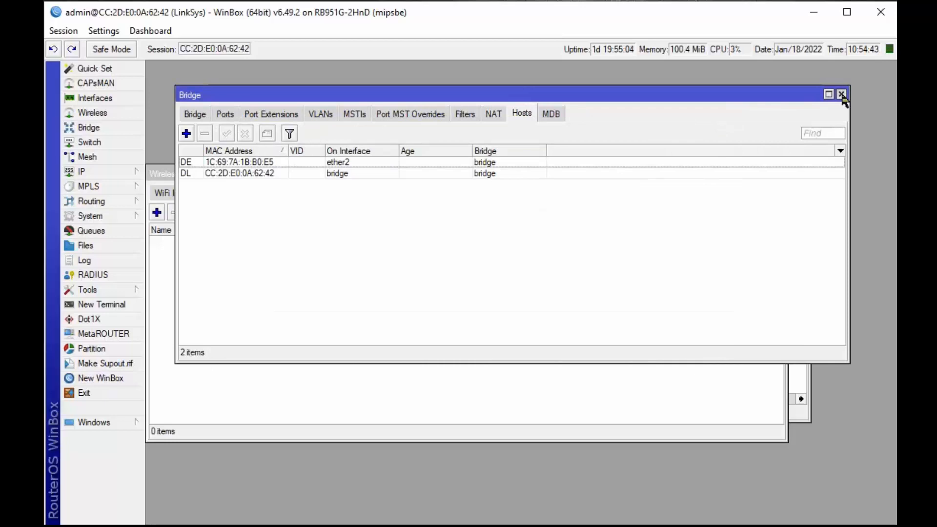
{"action": "left_click", "coordinate": [842, 94]}
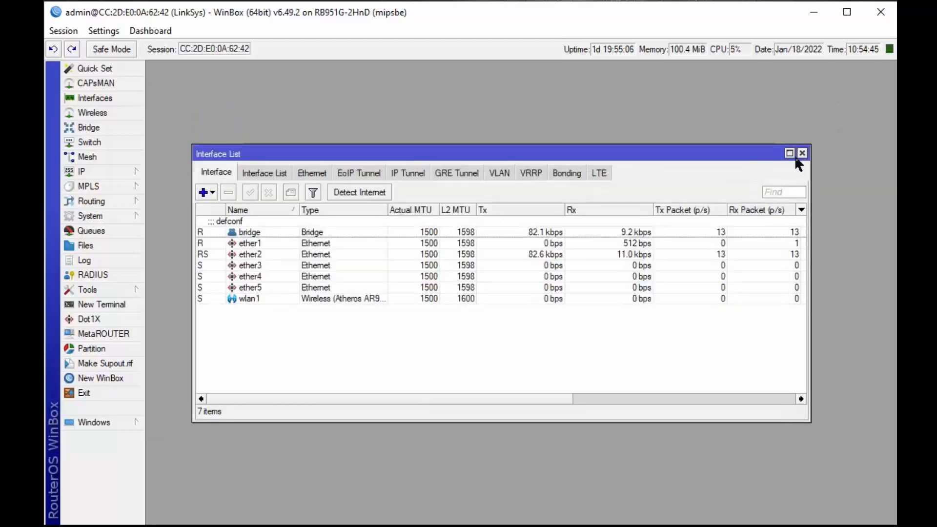
{"action": "left_click", "coordinate": [803, 153]}
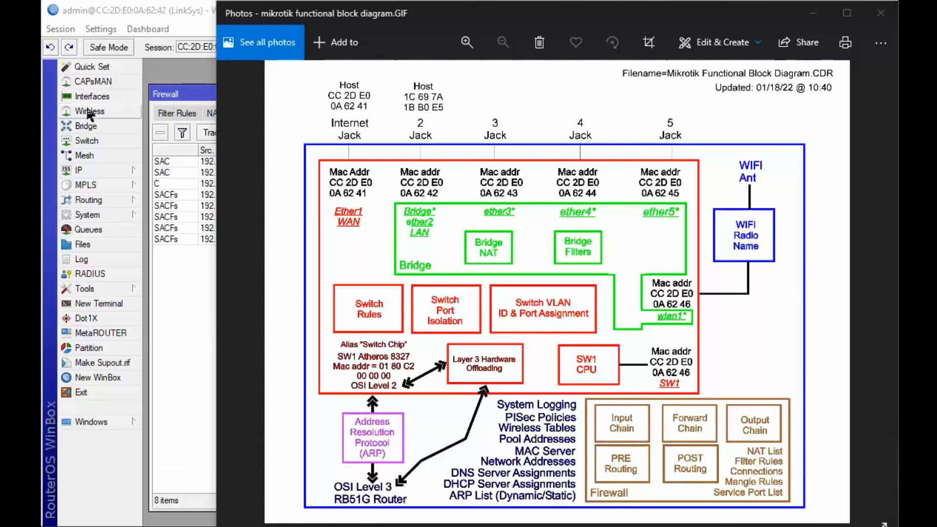
{"action": "mouse_move", "coordinate": [93, 83]}
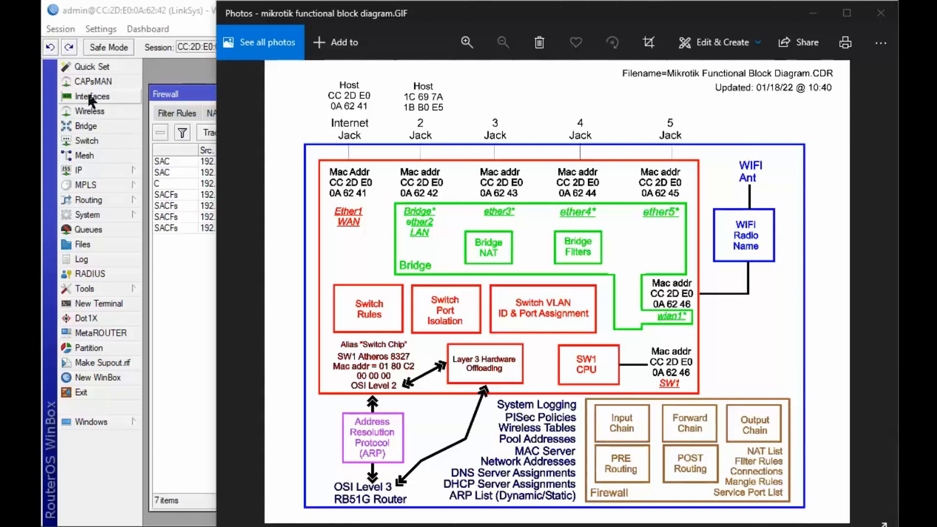
{"action": "mouse_move", "coordinate": [713, 308]}
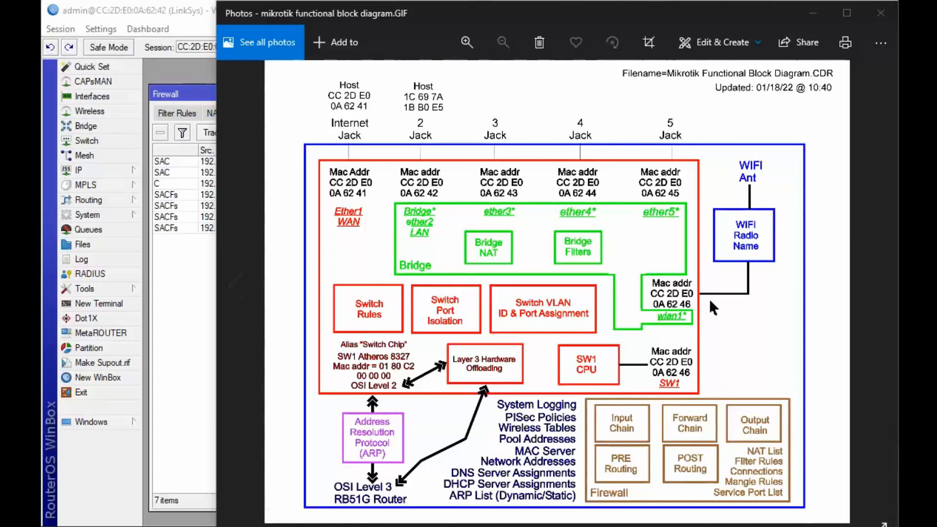
{"action": "mouse_move", "coordinate": [371, 233]}
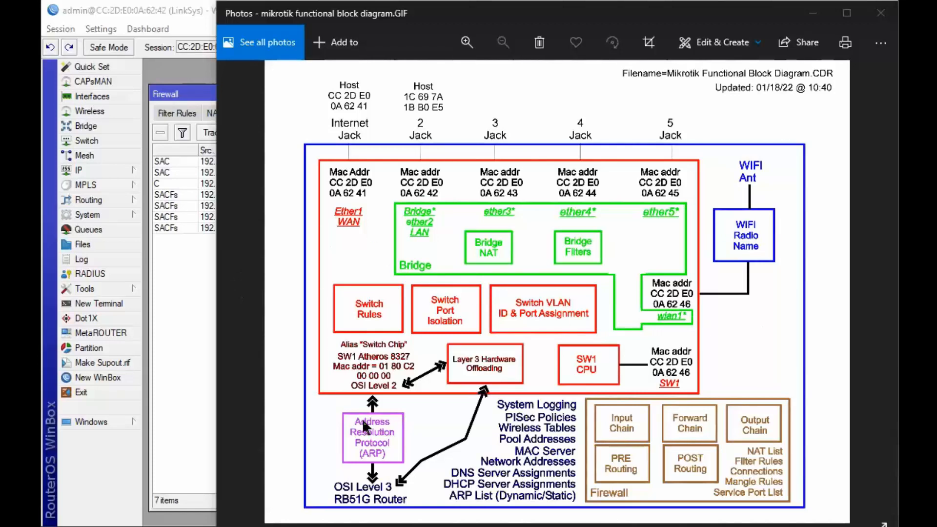
{"action": "mouse_move", "coordinate": [402, 352]}
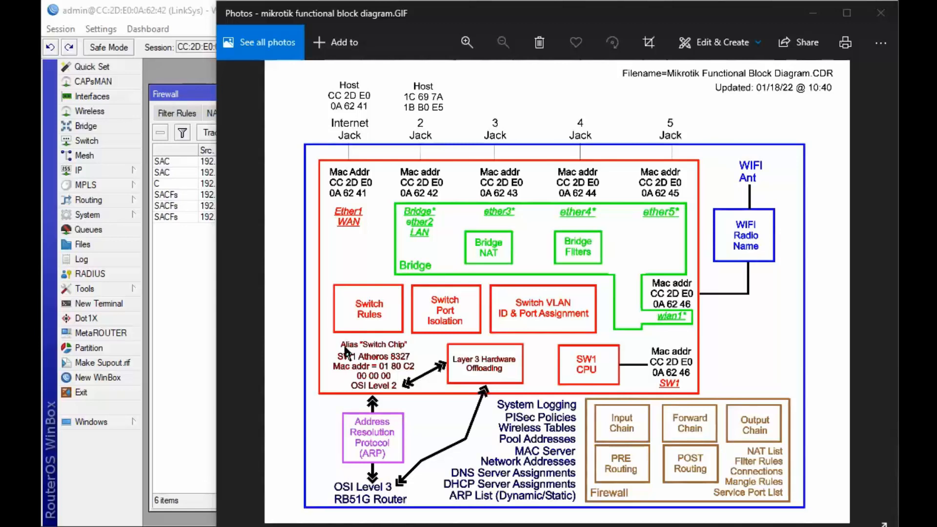
{"action": "mouse_move", "coordinate": [412, 358]}
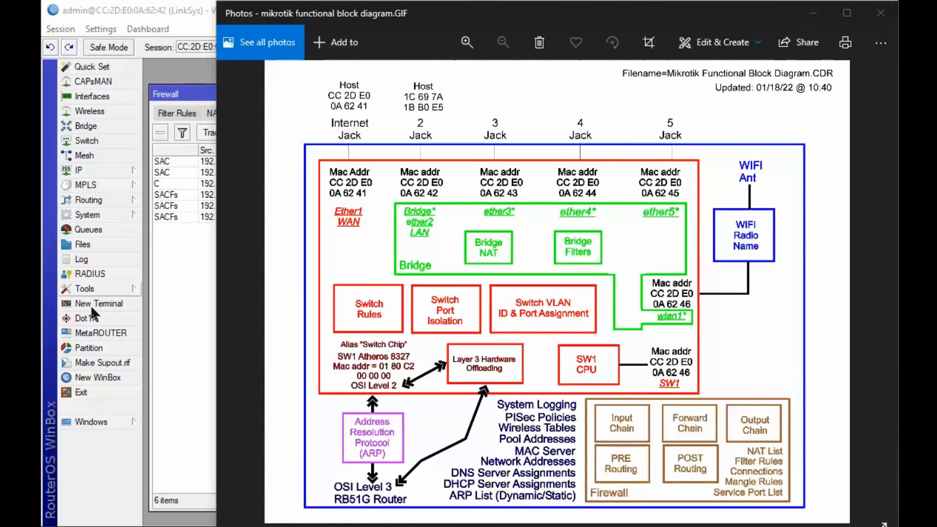
{"action": "mouse_move", "coordinate": [68, 190]}
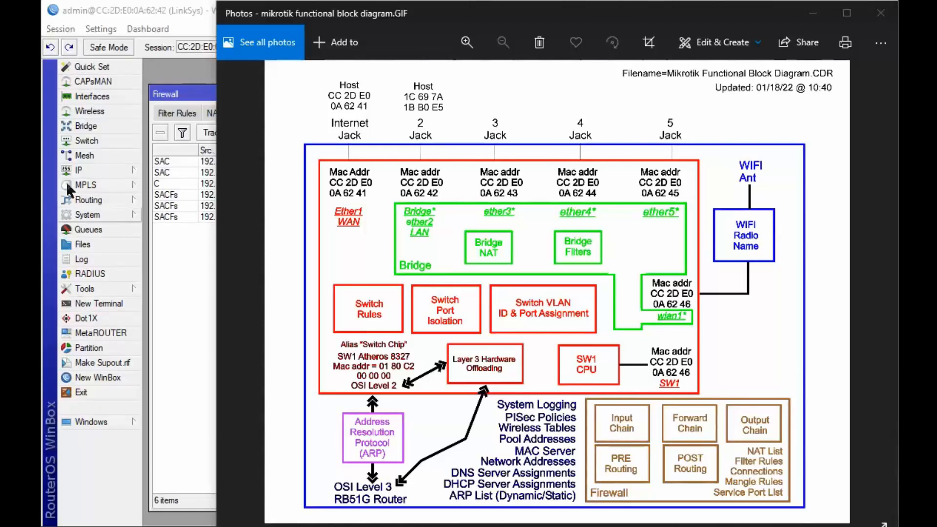
{"action": "mouse_move", "coordinate": [565, 320]}
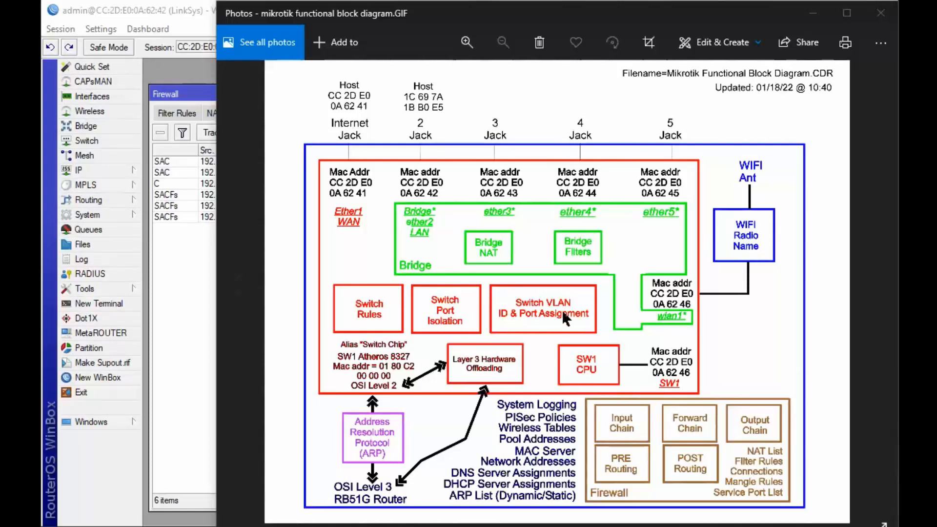
{"action": "mouse_move", "coordinate": [364, 284]}
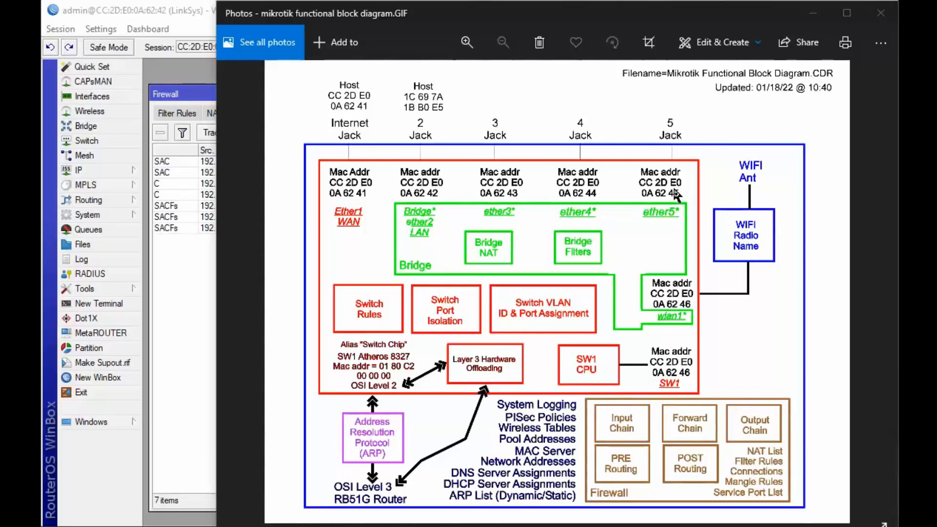
{"action": "mouse_move", "coordinate": [352, 178]}
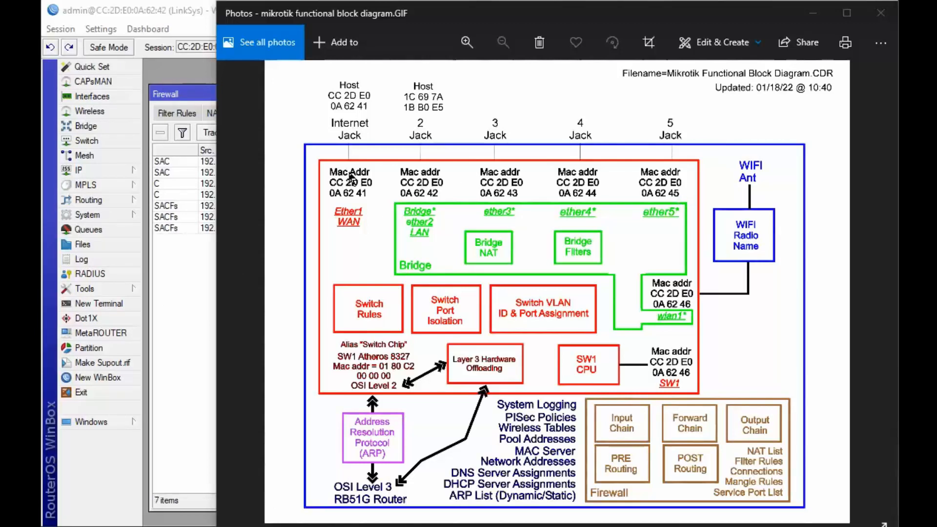
{"action": "mouse_move", "coordinate": [90, 111]}
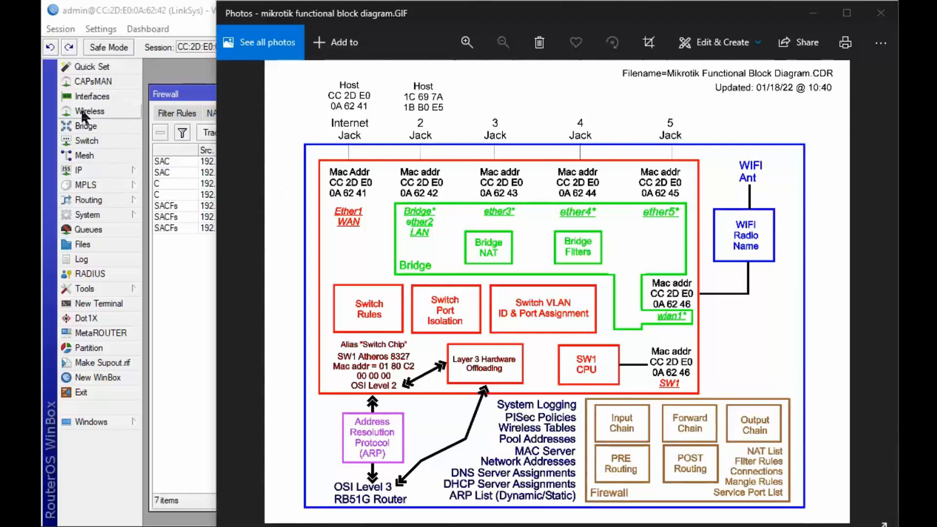
{"action": "mouse_move", "coordinate": [83, 156]}
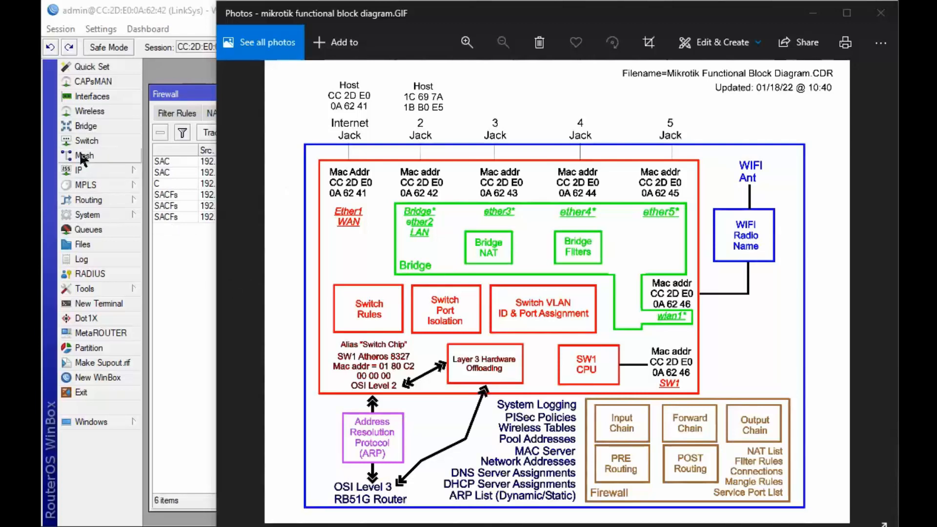
{"action": "mouse_move", "coordinate": [85, 184]}
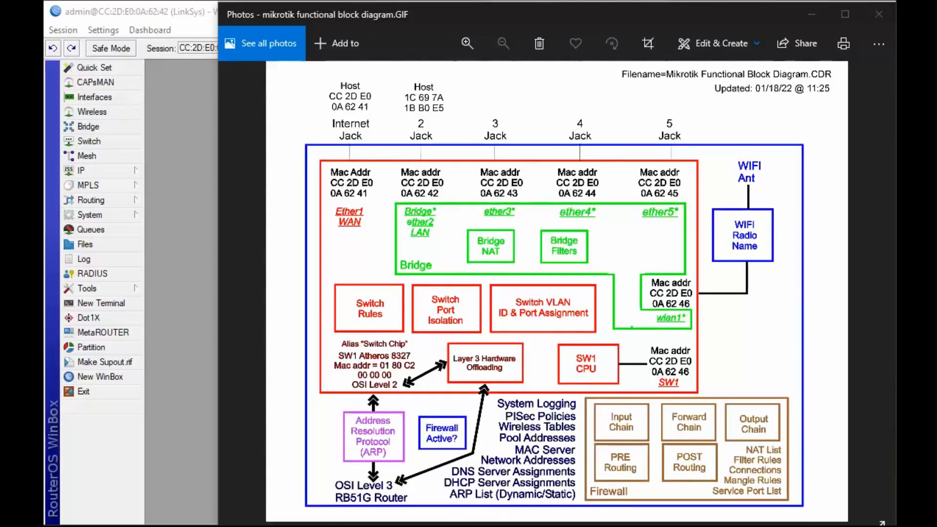
{"action": "mouse_move", "coordinate": [423, 98]}
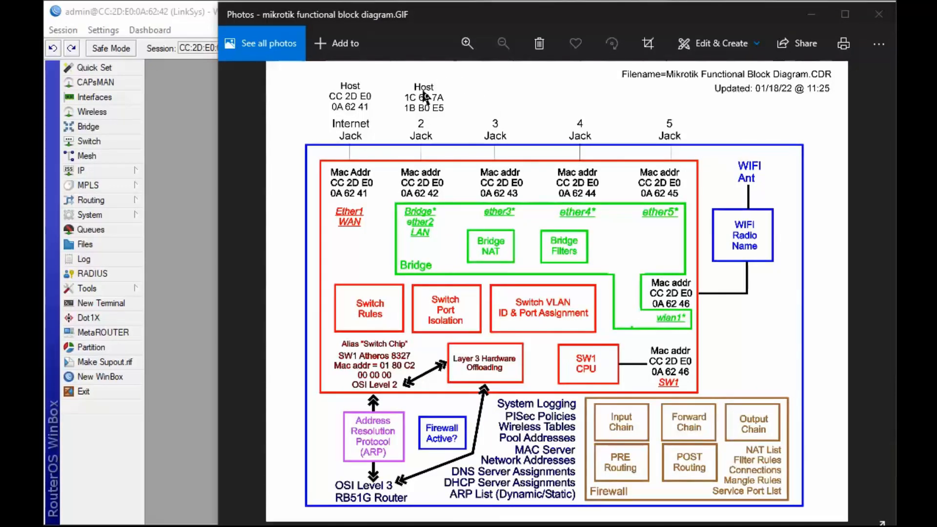
{"action": "mouse_move", "coordinate": [437, 118]}
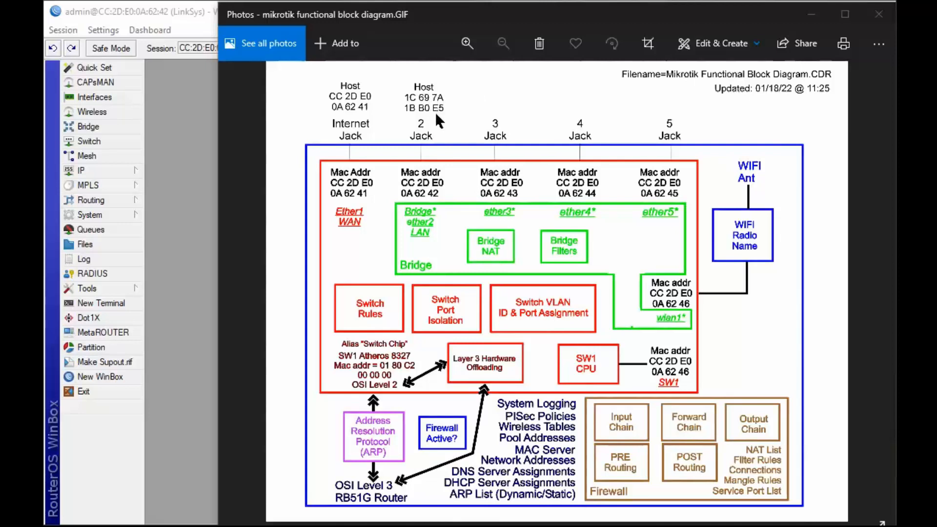
{"action": "mouse_move", "coordinate": [424, 151]}
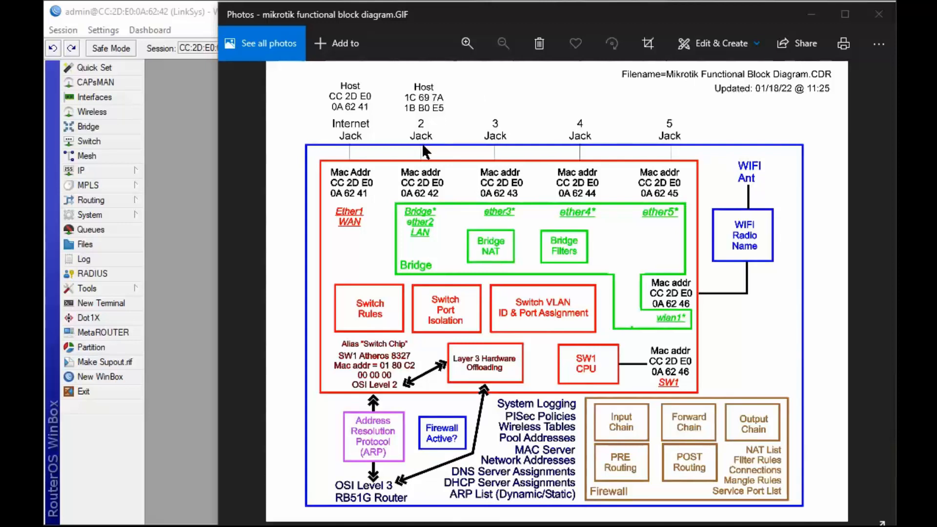
{"action": "mouse_move", "coordinate": [476, 489]}
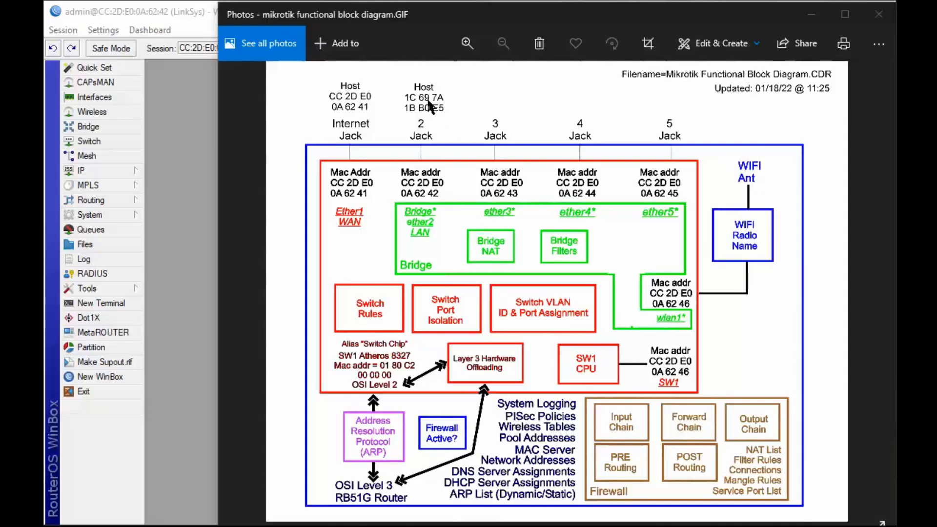
{"action": "mouse_move", "coordinate": [422, 131]}
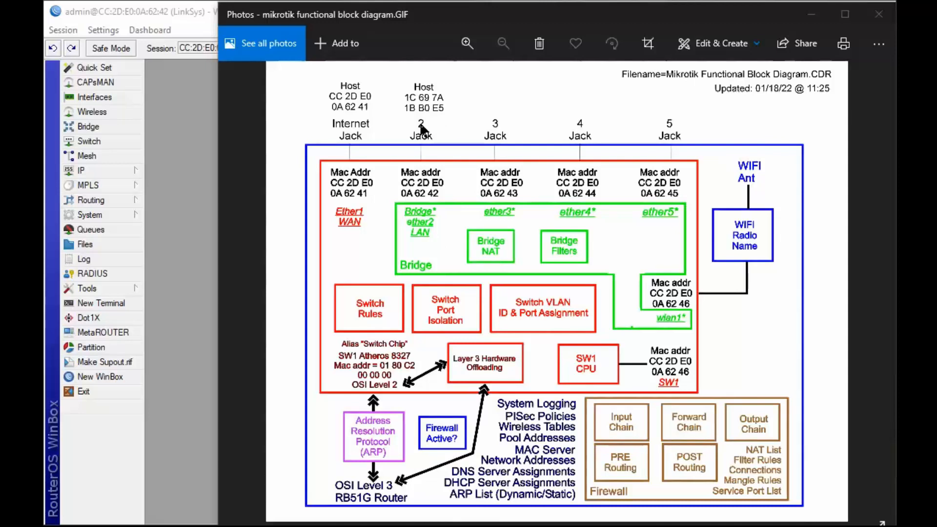
{"action": "mouse_move", "coordinate": [415, 188]}
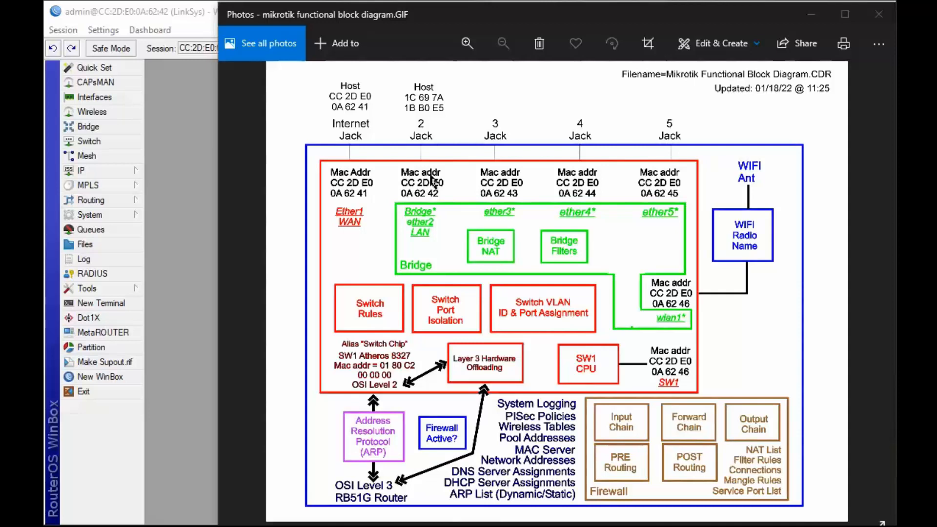
{"action": "mouse_move", "coordinate": [431, 237]}
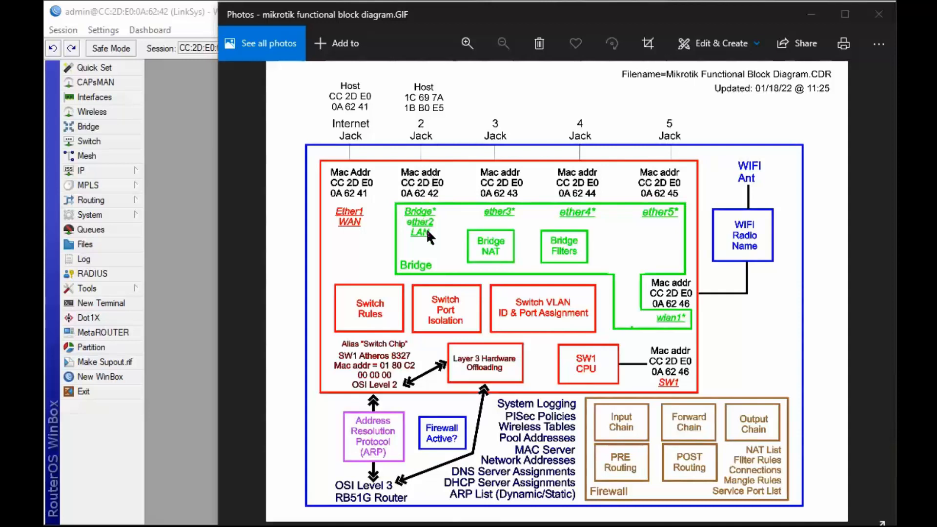
{"action": "mouse_move", "coordinate": [442, 244]}
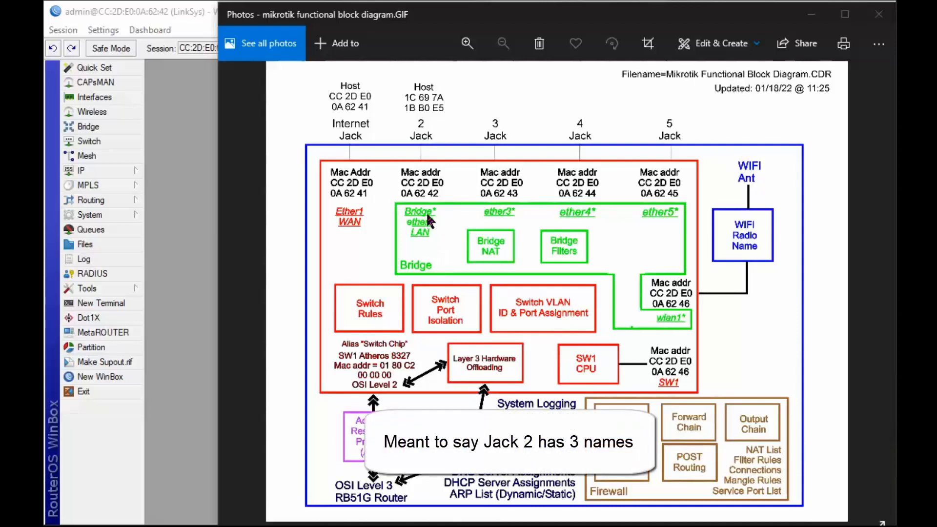
{"action": "mouse_move", "coordinate": [426, 244]}
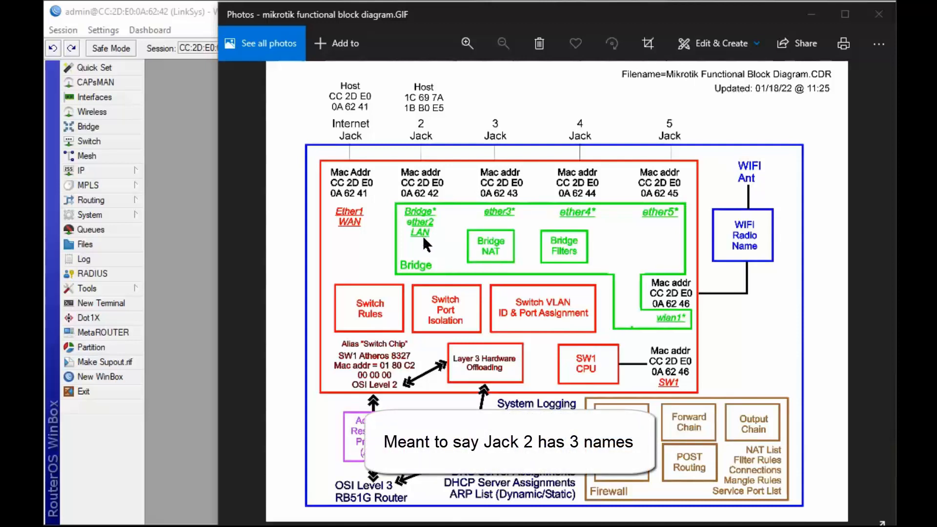
{"action": "mouse_move", "coordinate": [424, 226]}
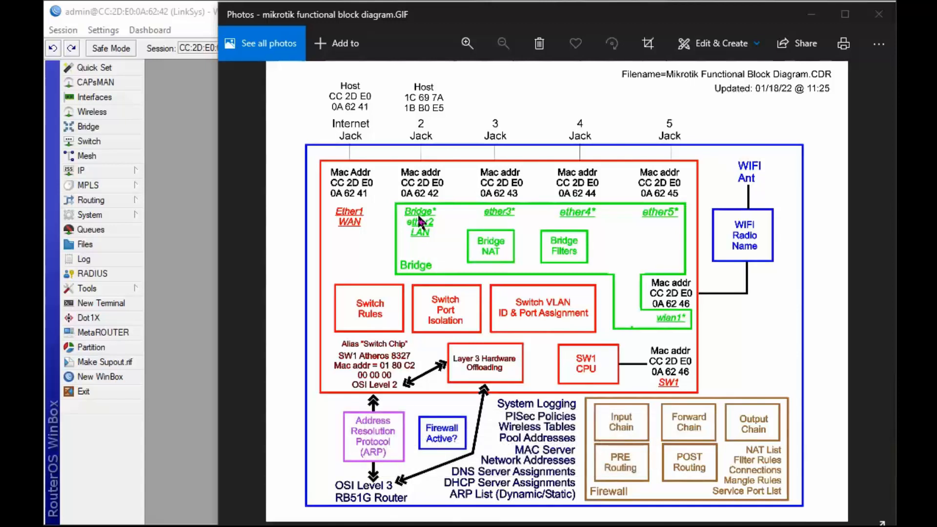
{"action": "mouse_move", "coordinate": [421, 236]}
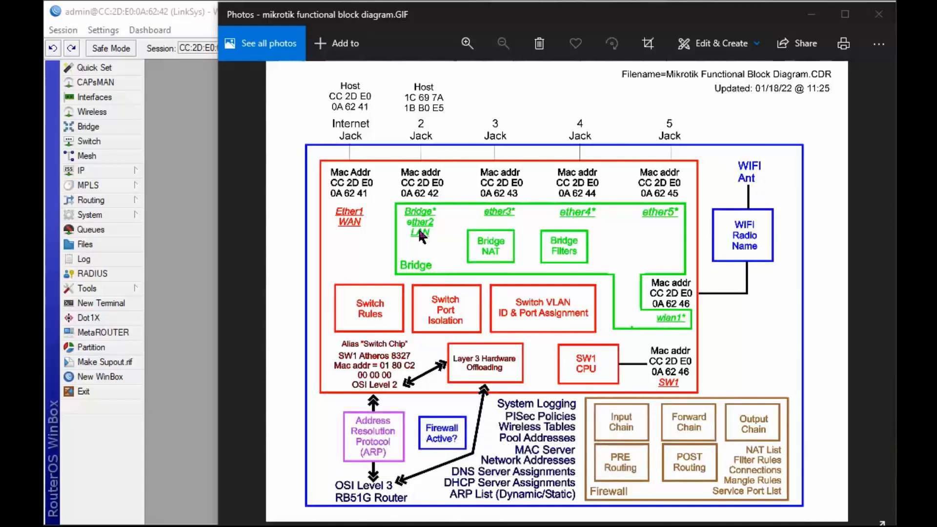
{"action": "mouse_move", "coordinate": [422, 229]}
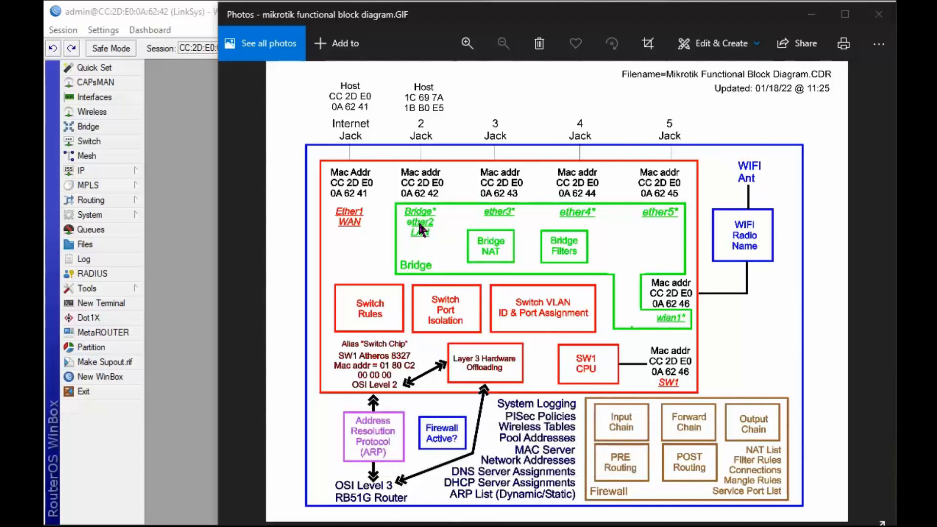
{"action": "mouse_move", "coordinate": [421, 240]}
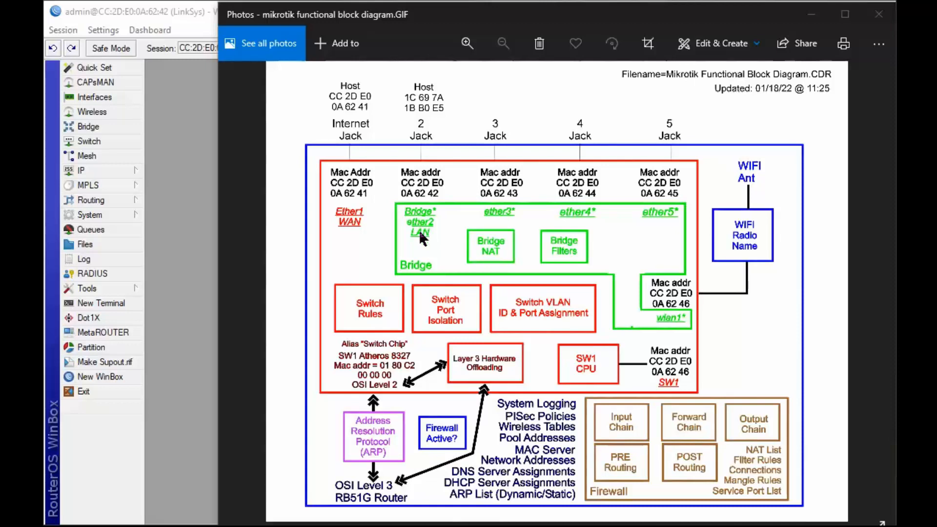
{"action": "mouse_move", "coordinate": [423, 233]}
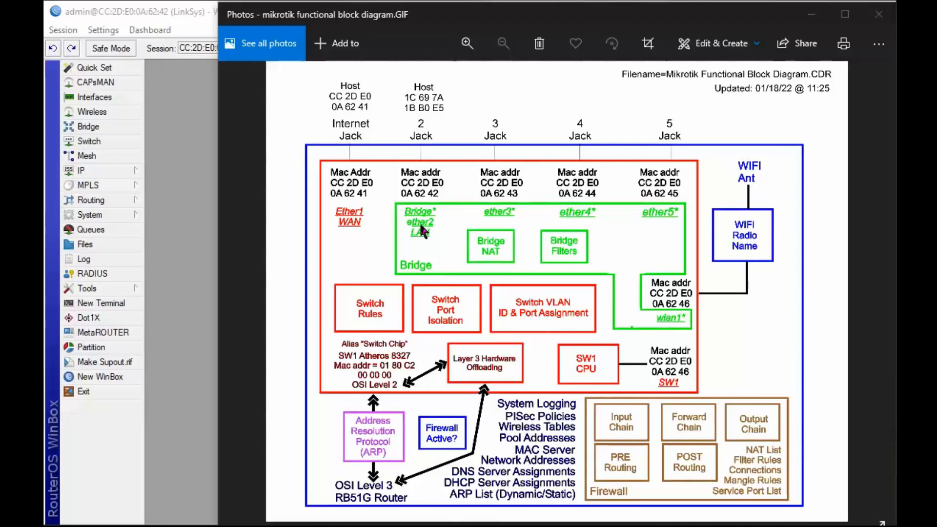
{"action": "mouse_move", "coordinate": [493, 255]}
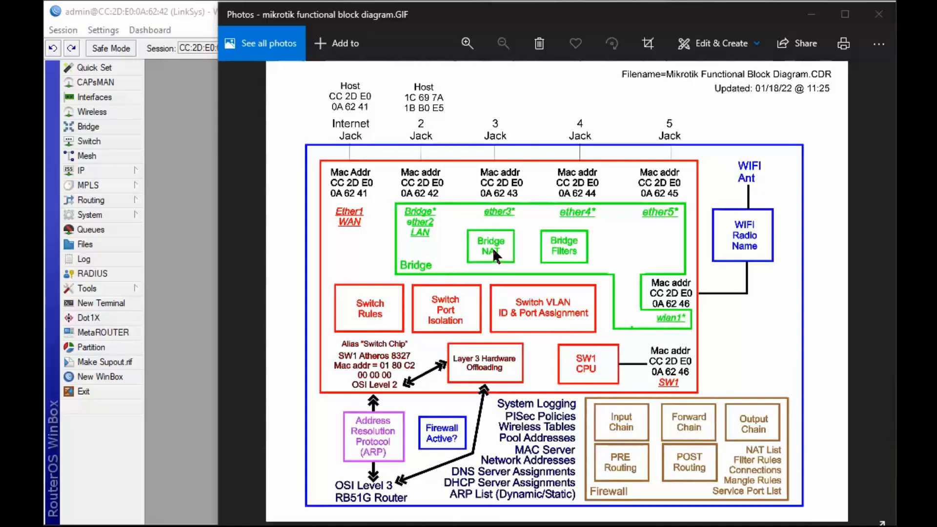
{"action": "mouse_move", "coordinate": [561, 251]}
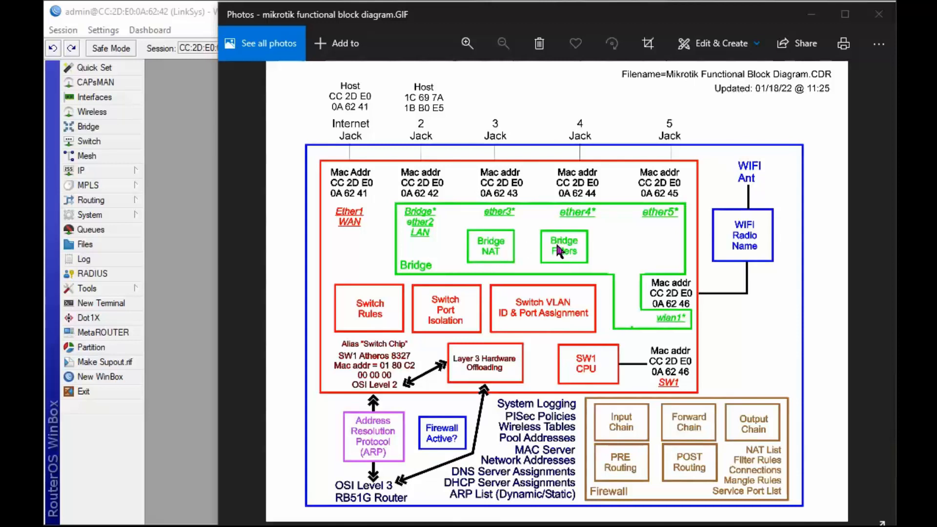
{"action": "mouse_move", "coordinate": [522, 232]}
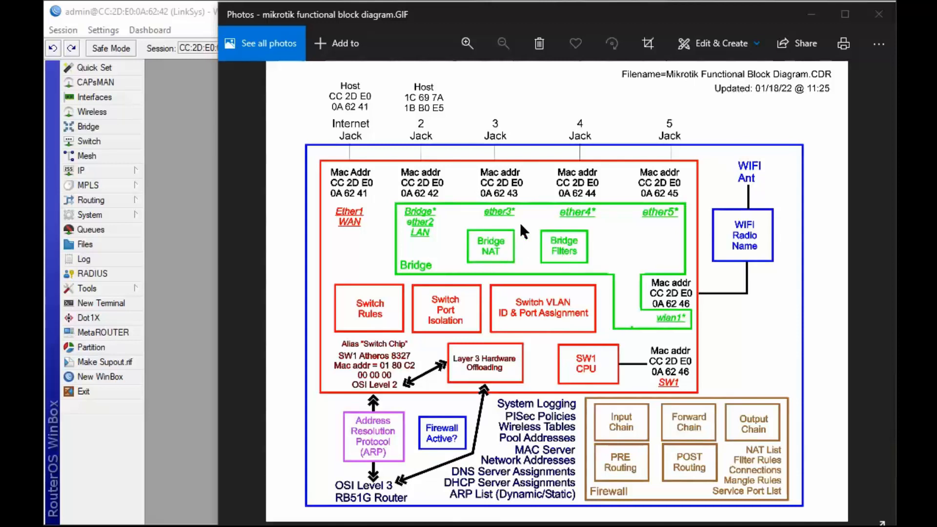
{"action": "mouse_move", "coordinate": [443, 404]}
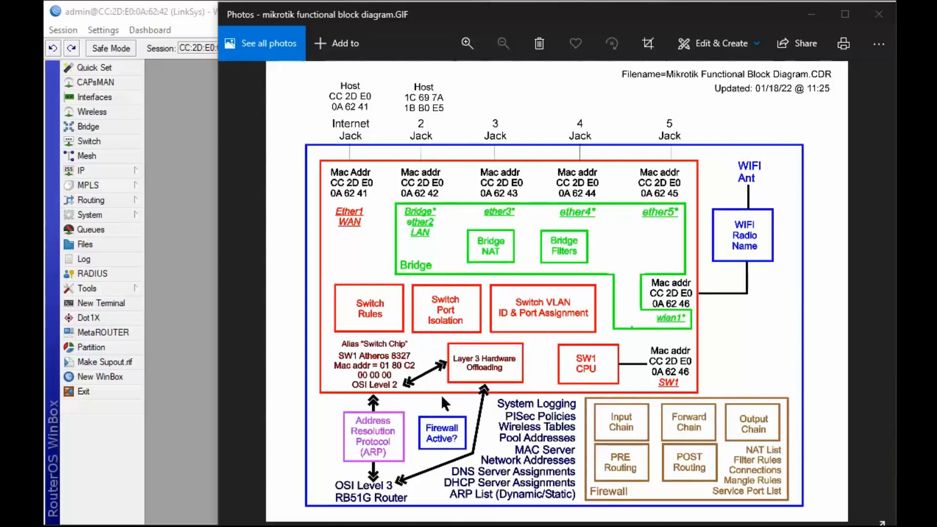
{"action": "mouse_move", "coordinate": [416, 469]}
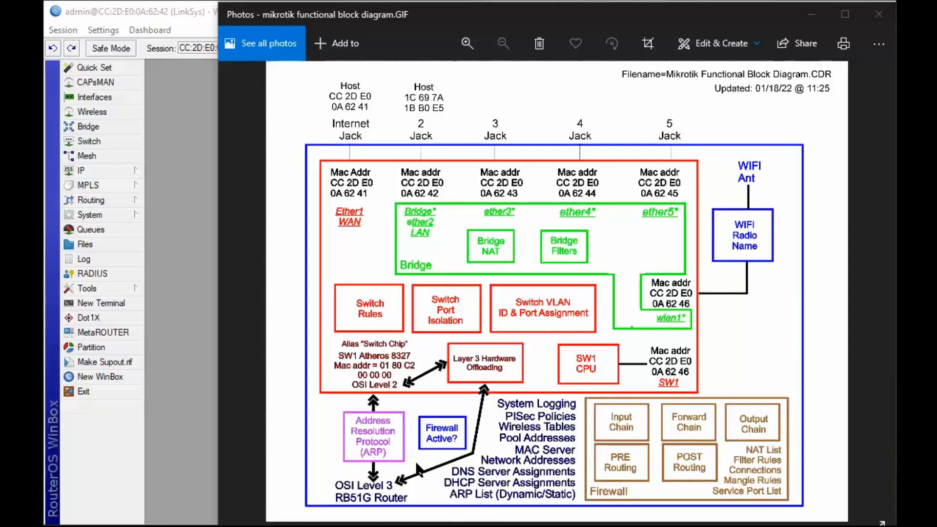
{"action": "mouse_move", "coordinate": [421, 468]}
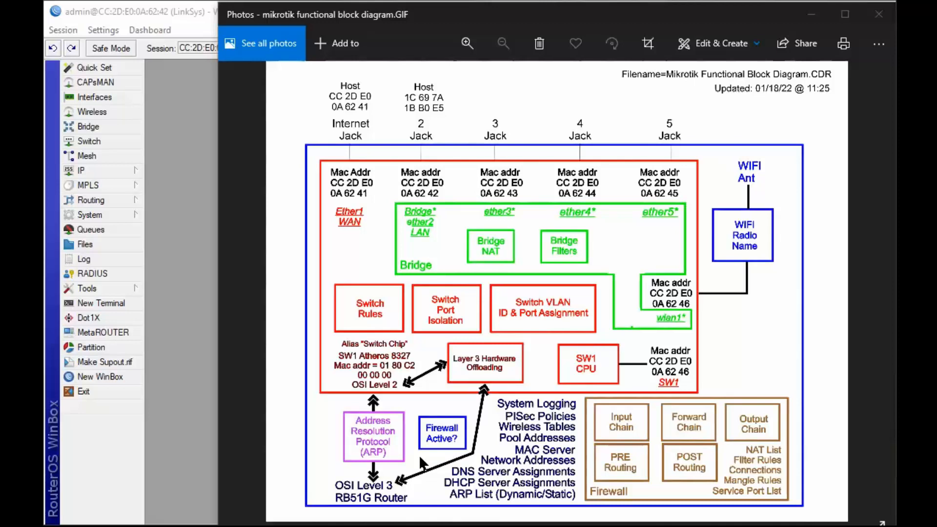
{"action": "mouse_move", "coordinate": [437, 435]}
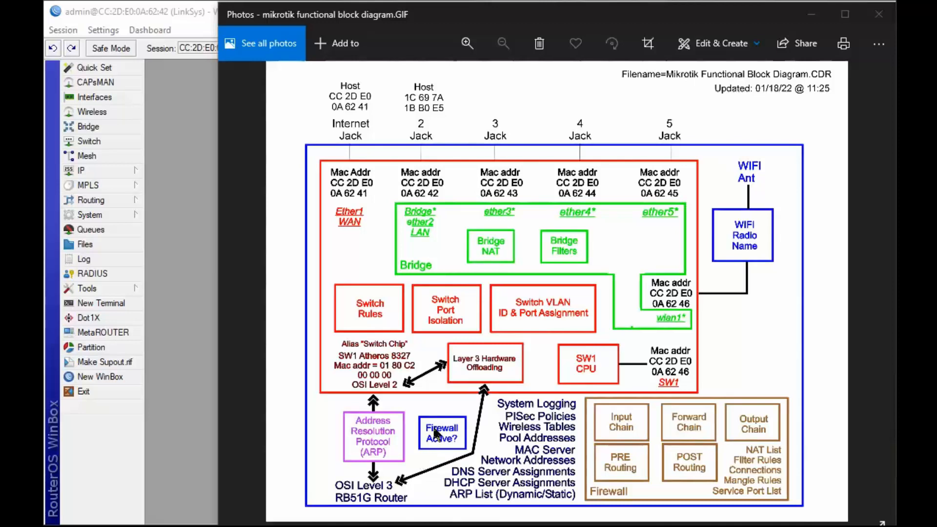
{"action": "mouse_move", "coordinate": [610, 492]}
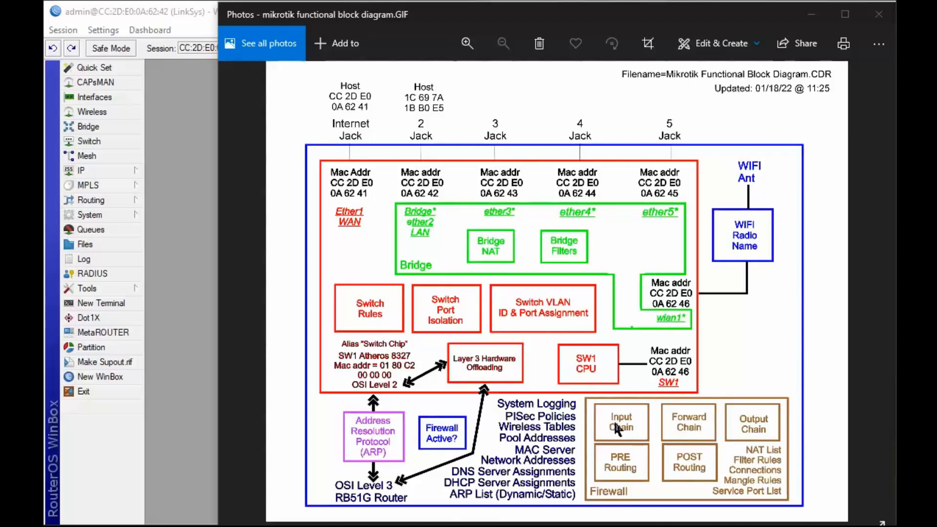
{"action": "mouse_move", "coordinate": [732, 426]}
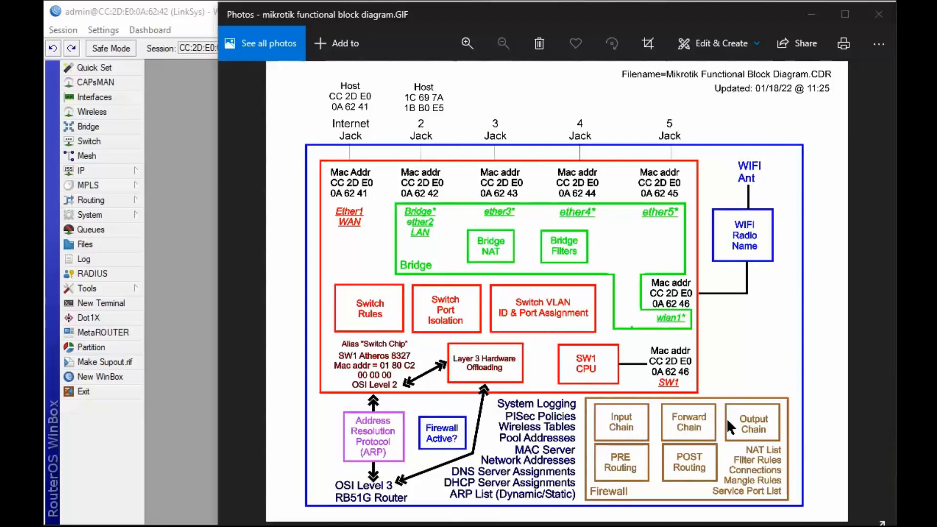
{"action": "mouse_move", "coordinate": [693, 469]}
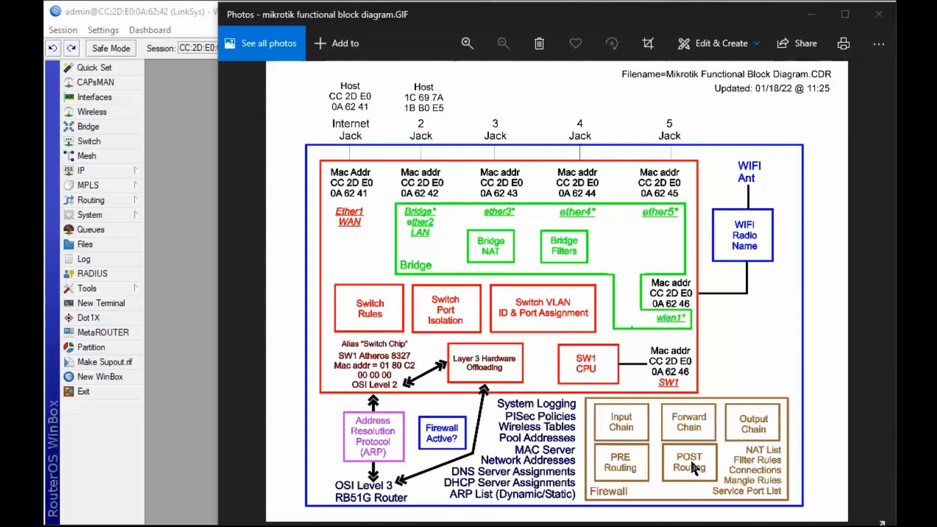
{"action": "mouse_move", "coordinate": [596, 457]}
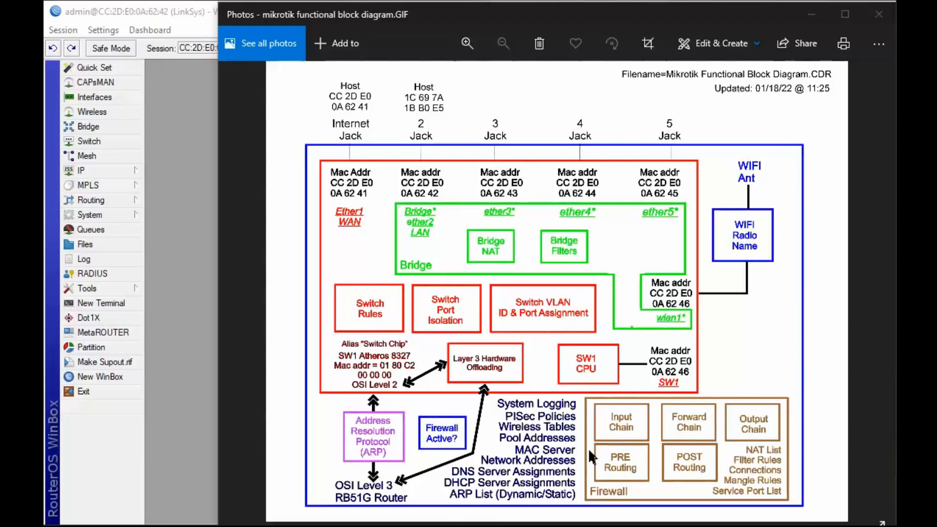
{"action": "mouse_move", "coordinate": [600, 472]}
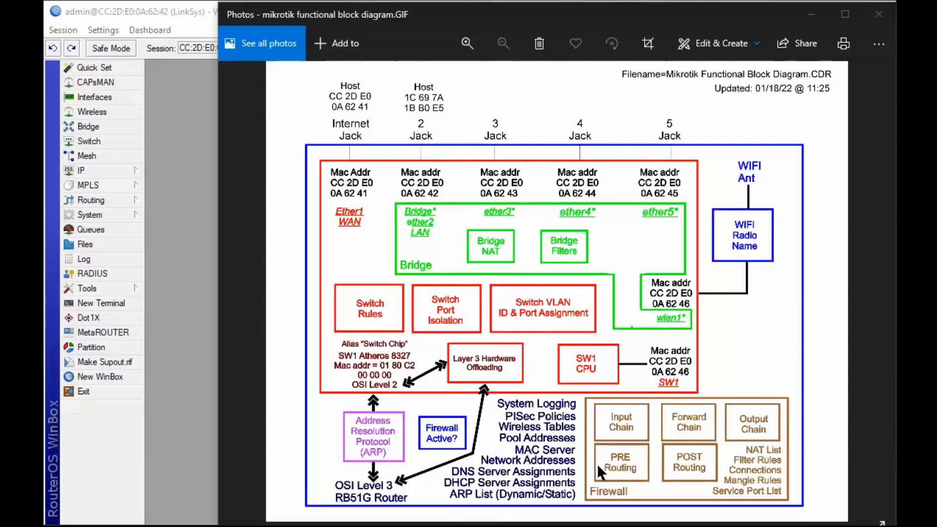
{"action": "mouse_move", "coordinate": [531, 248]}
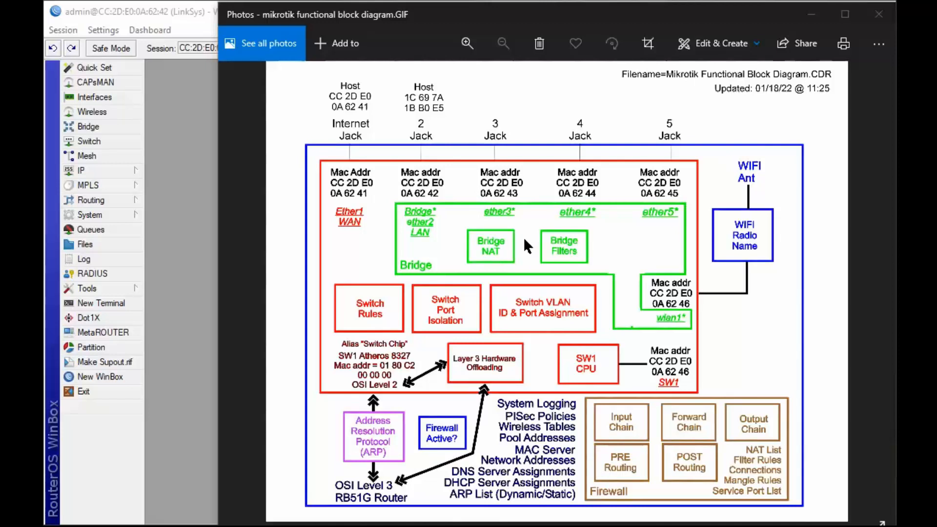
{"action": "mouse_move", "coordinate": [389, 388]}
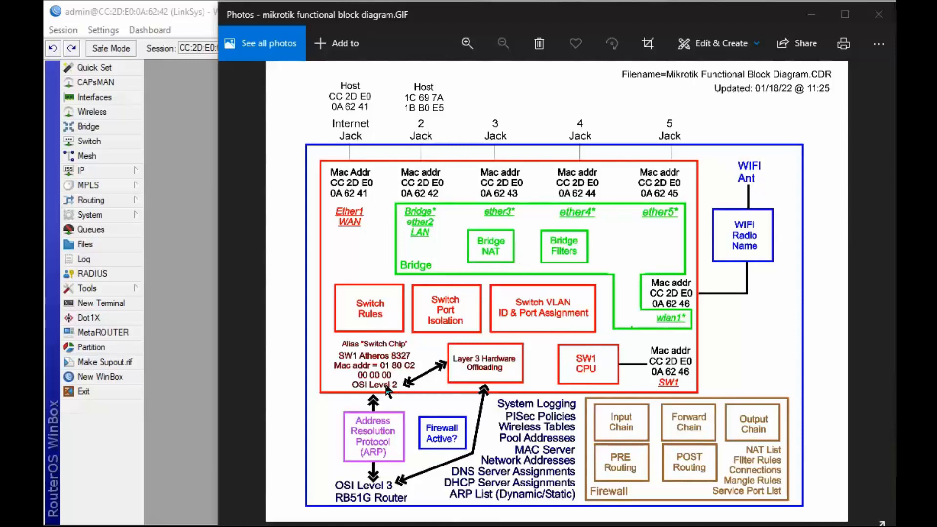
{"action": "mouse_move", "coordinate": [410, 356]}
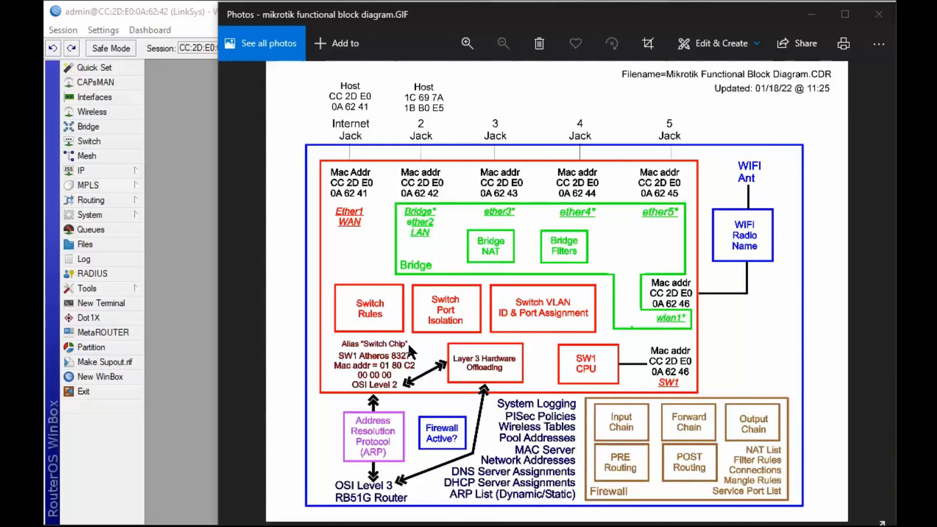
{"action": "mouse_move", "coordinate": [350, 233]}
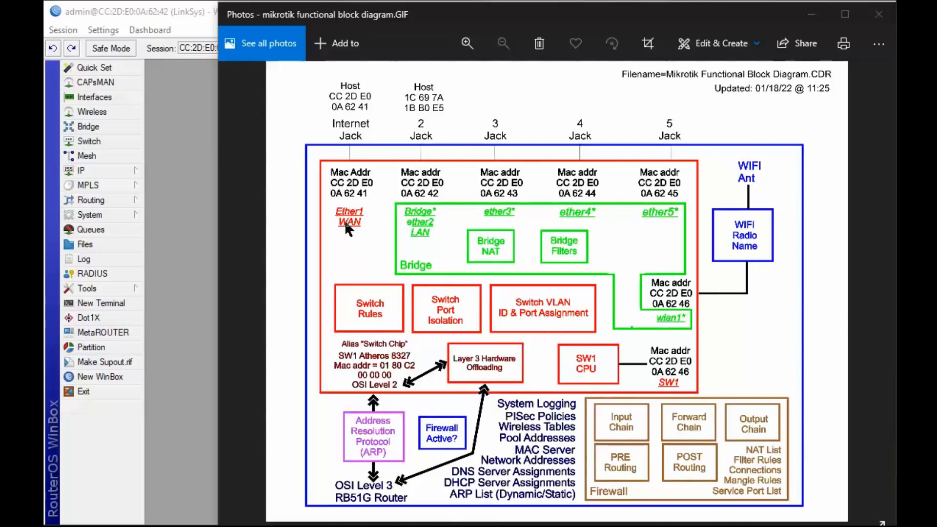
{"action": "mouse_move", "coordinate": [347, 200]}
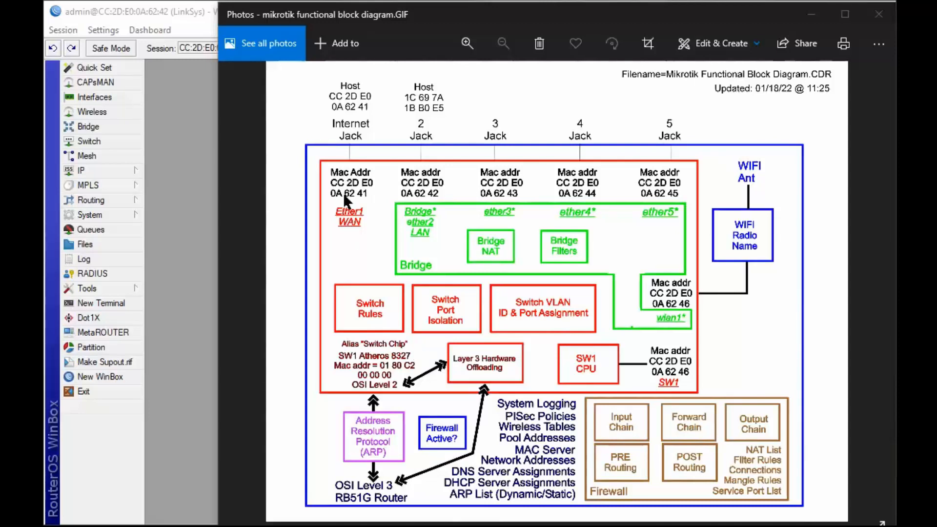
{"action": "mouse_move", "coordinate": [345, 190]}
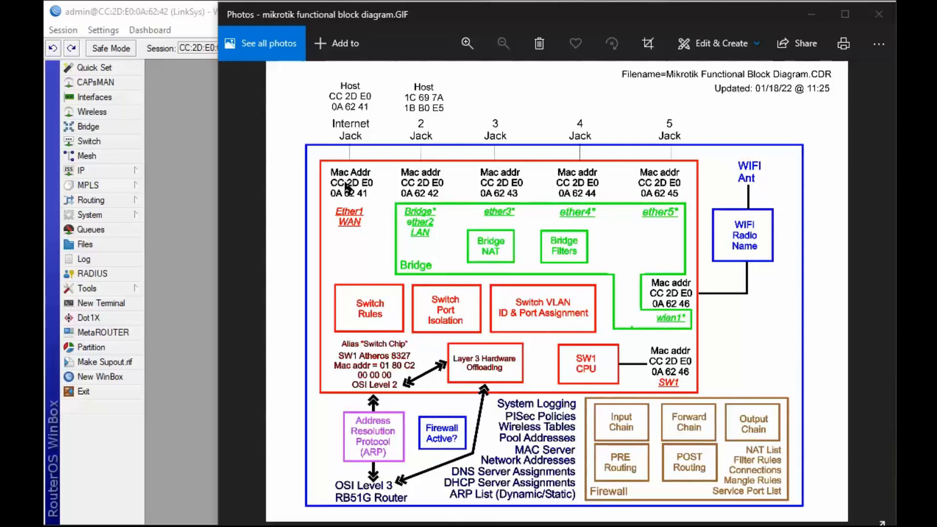
{"action": "mouse_move", "coordinate": [350, 125]}
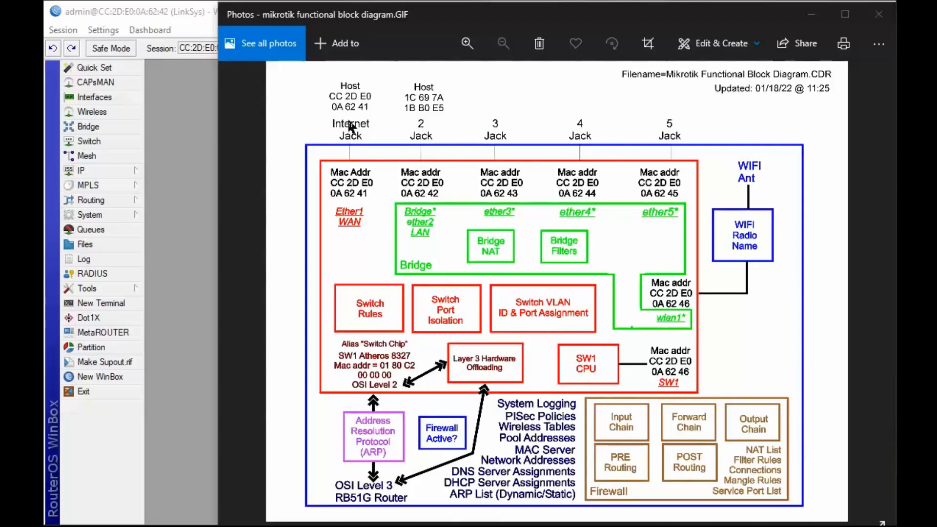